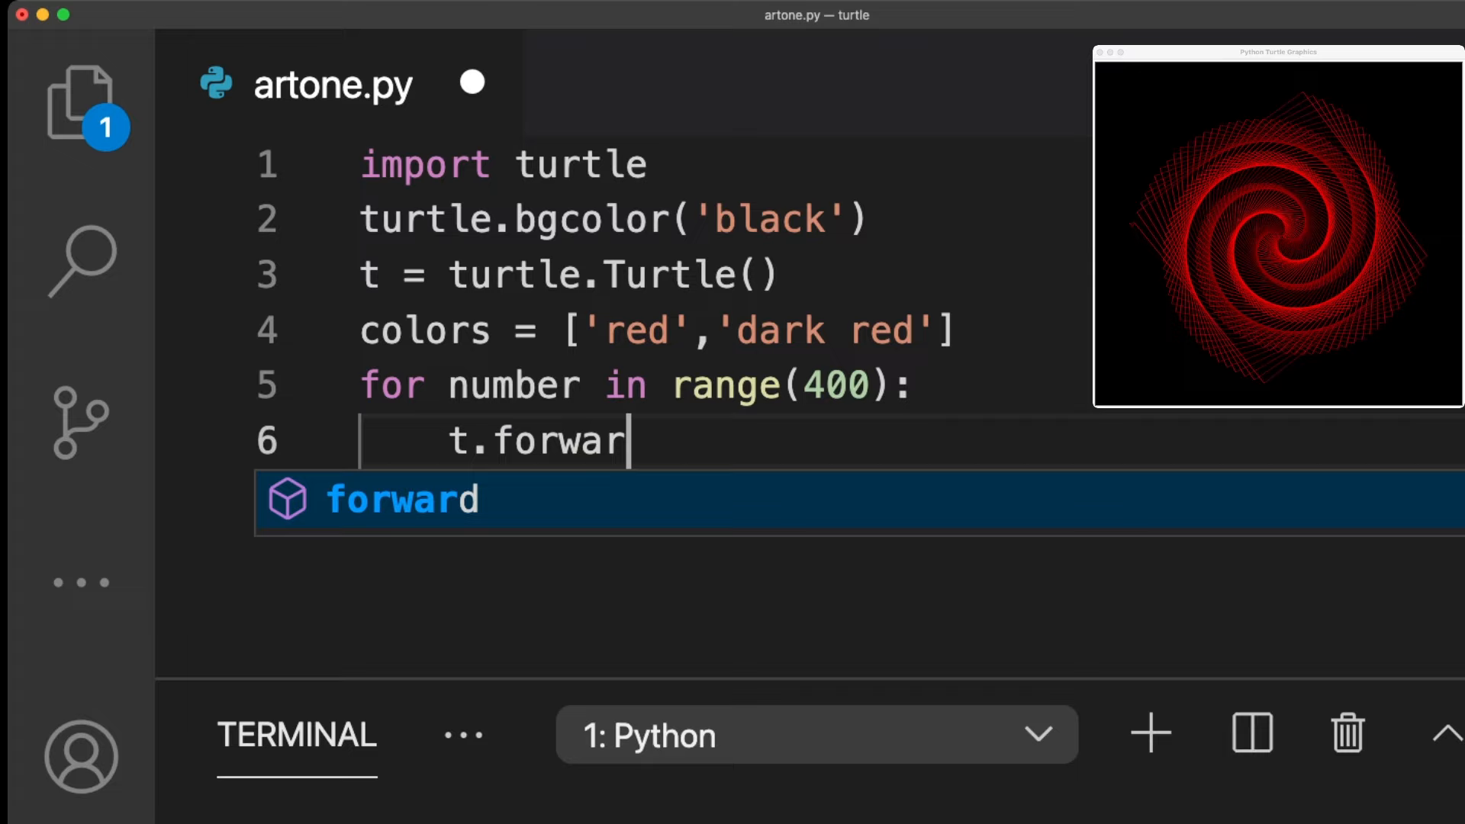
# Complete t.forward(number+1) in the loop and add t.right(89) below it.
pyautogui.write('d(number)')
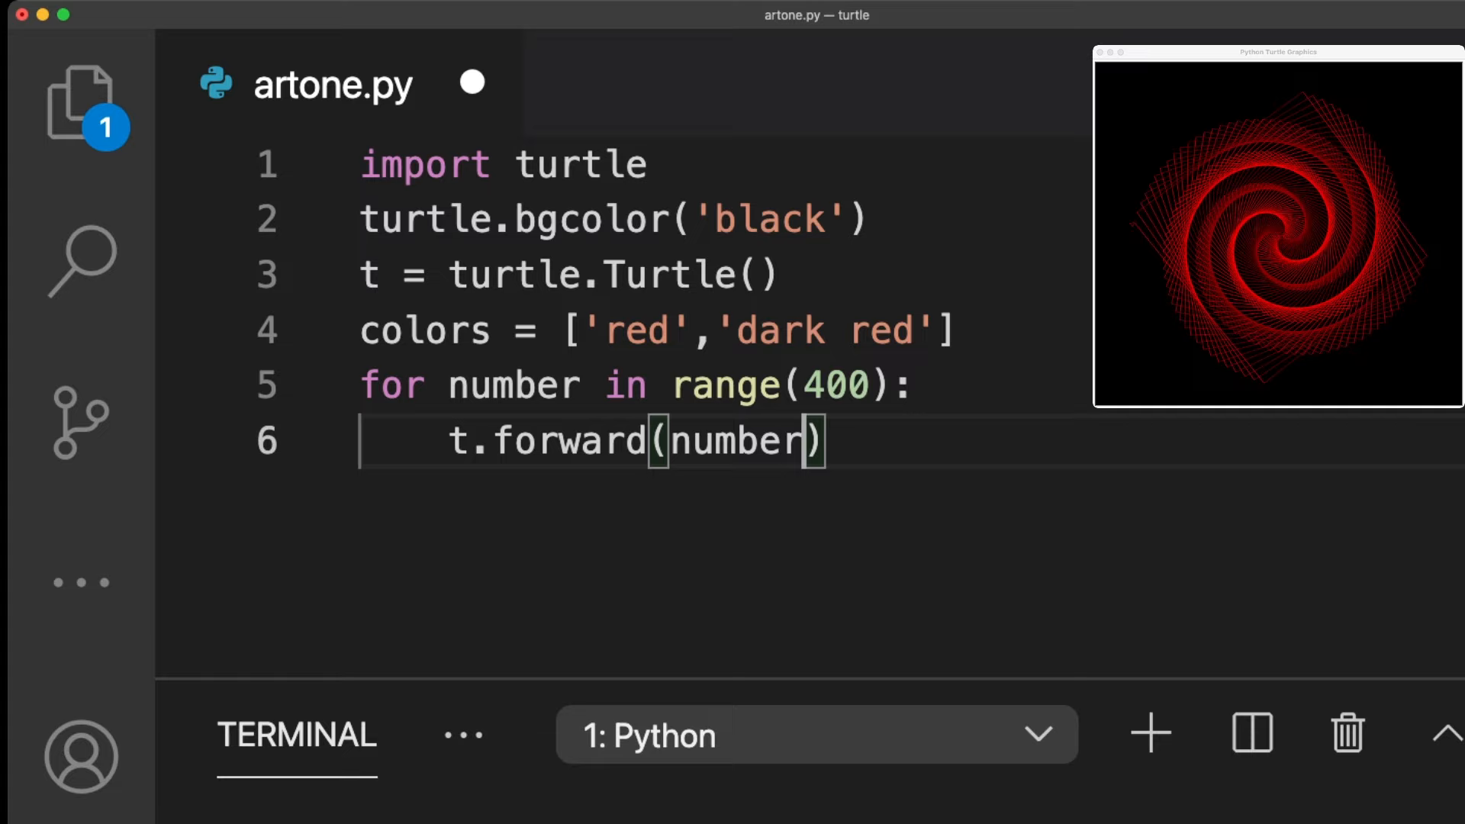
pyautogui.write('+1')
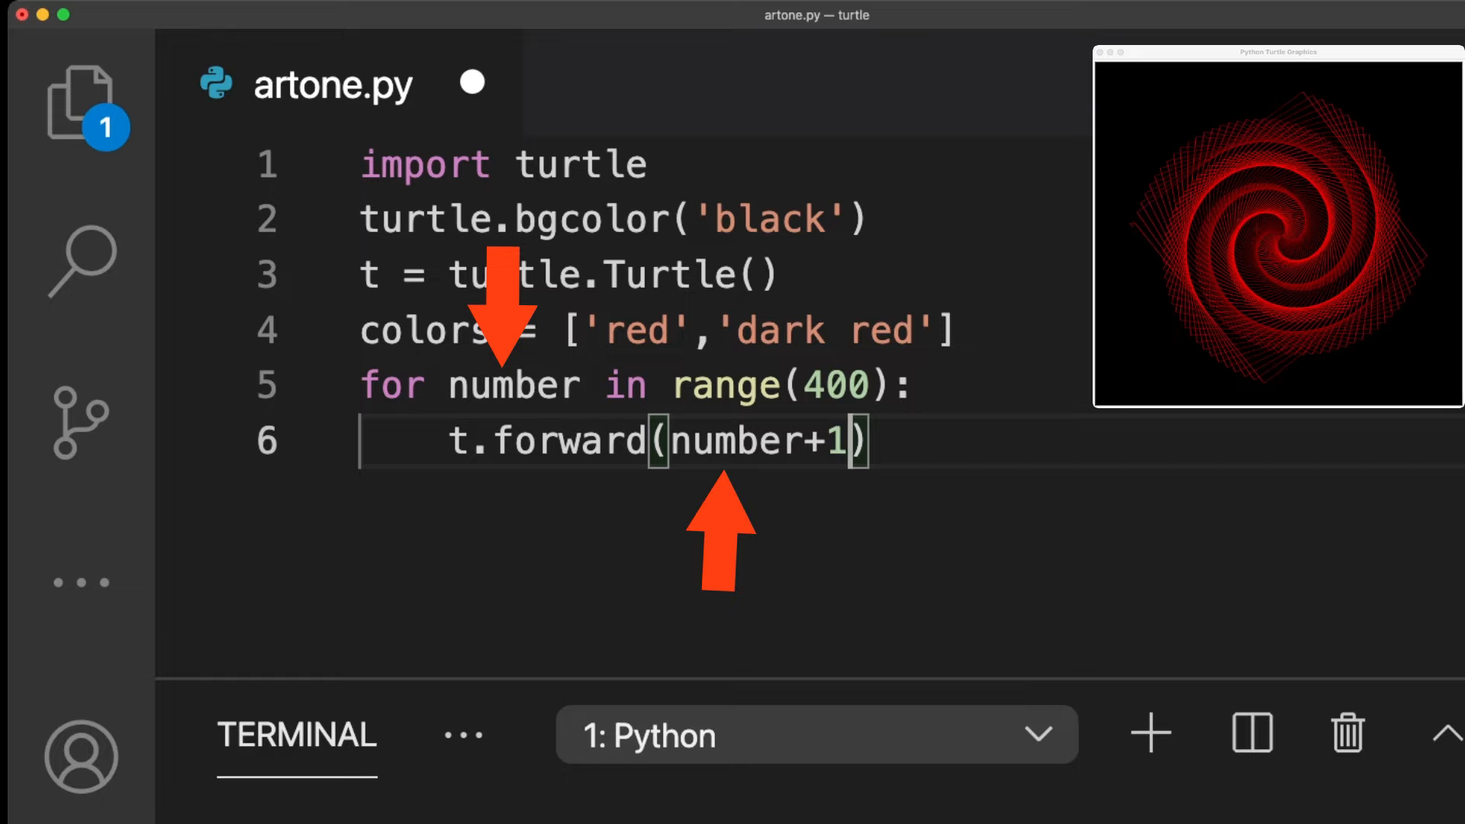
pyautogui.write('t.right(89)')
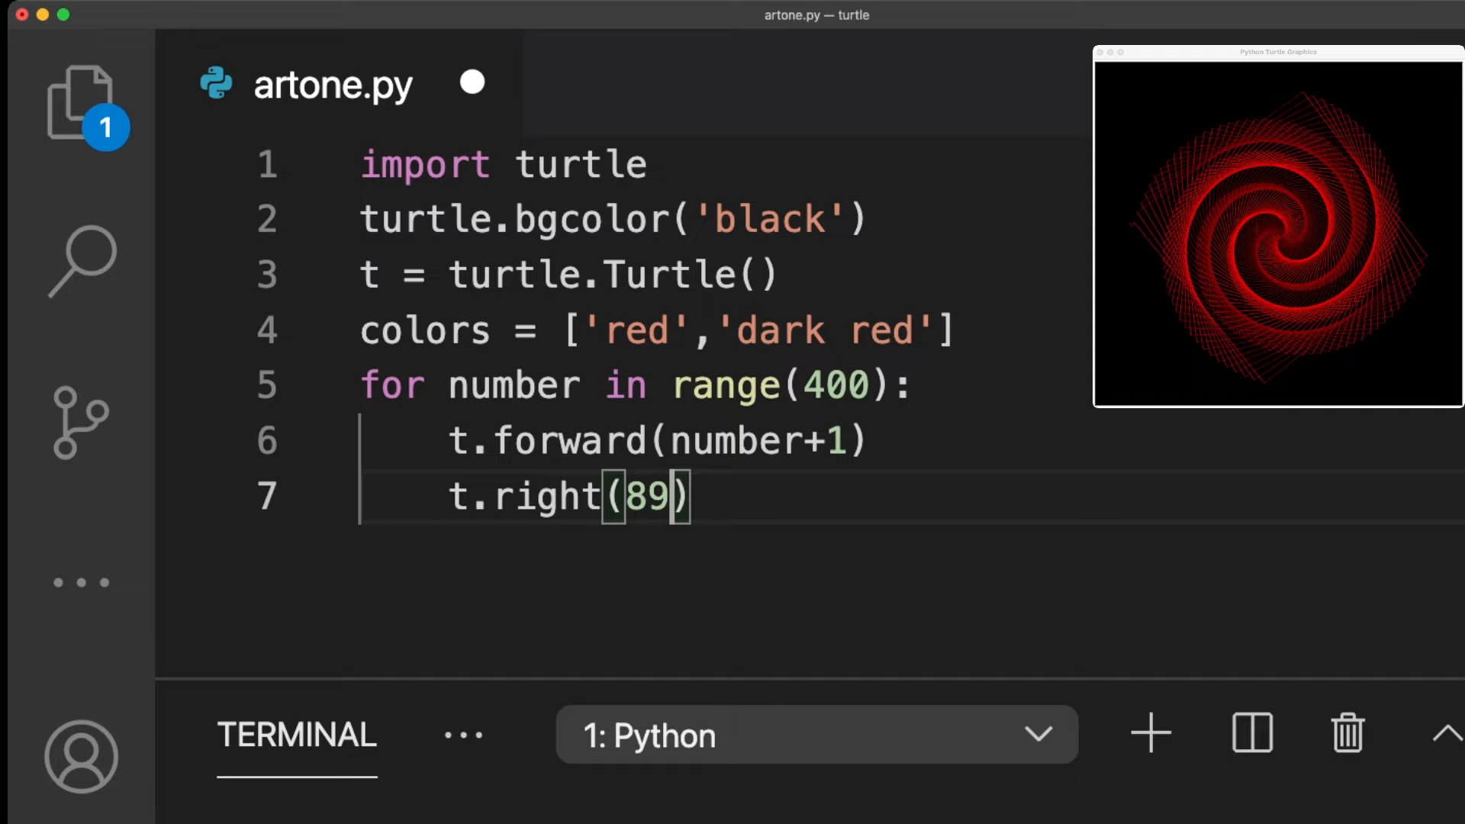
# Start a new loop line for t.pencolor(colors[number%2]).
pyautogui.press('Enter')
pyautogui.write('t.pencolor(colors[number%2])')
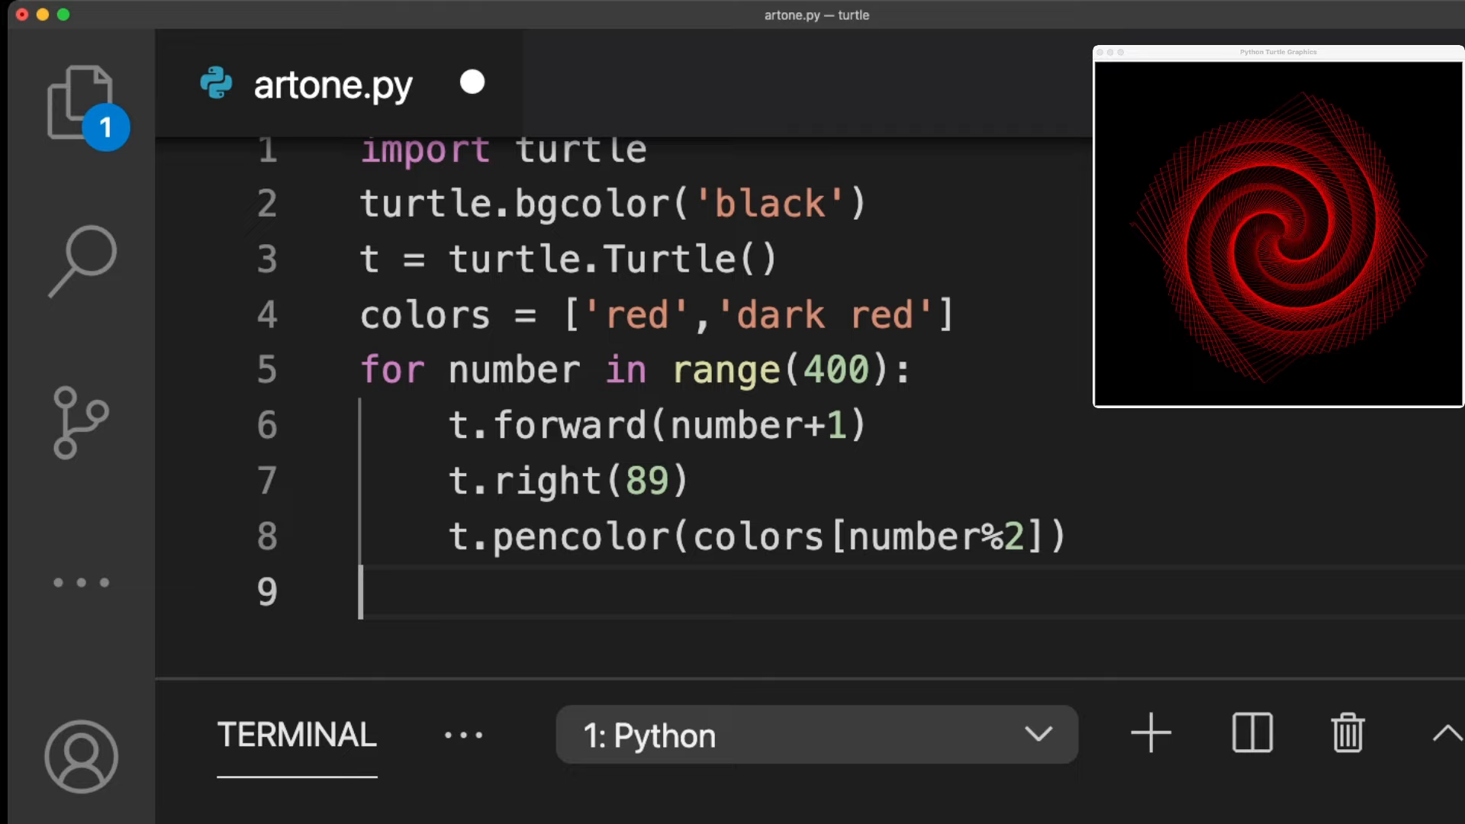
# Switch to artest.py to show print(x%y) with x = 4, y = 2 outputting 0.
pyautogui.click(695, 84)
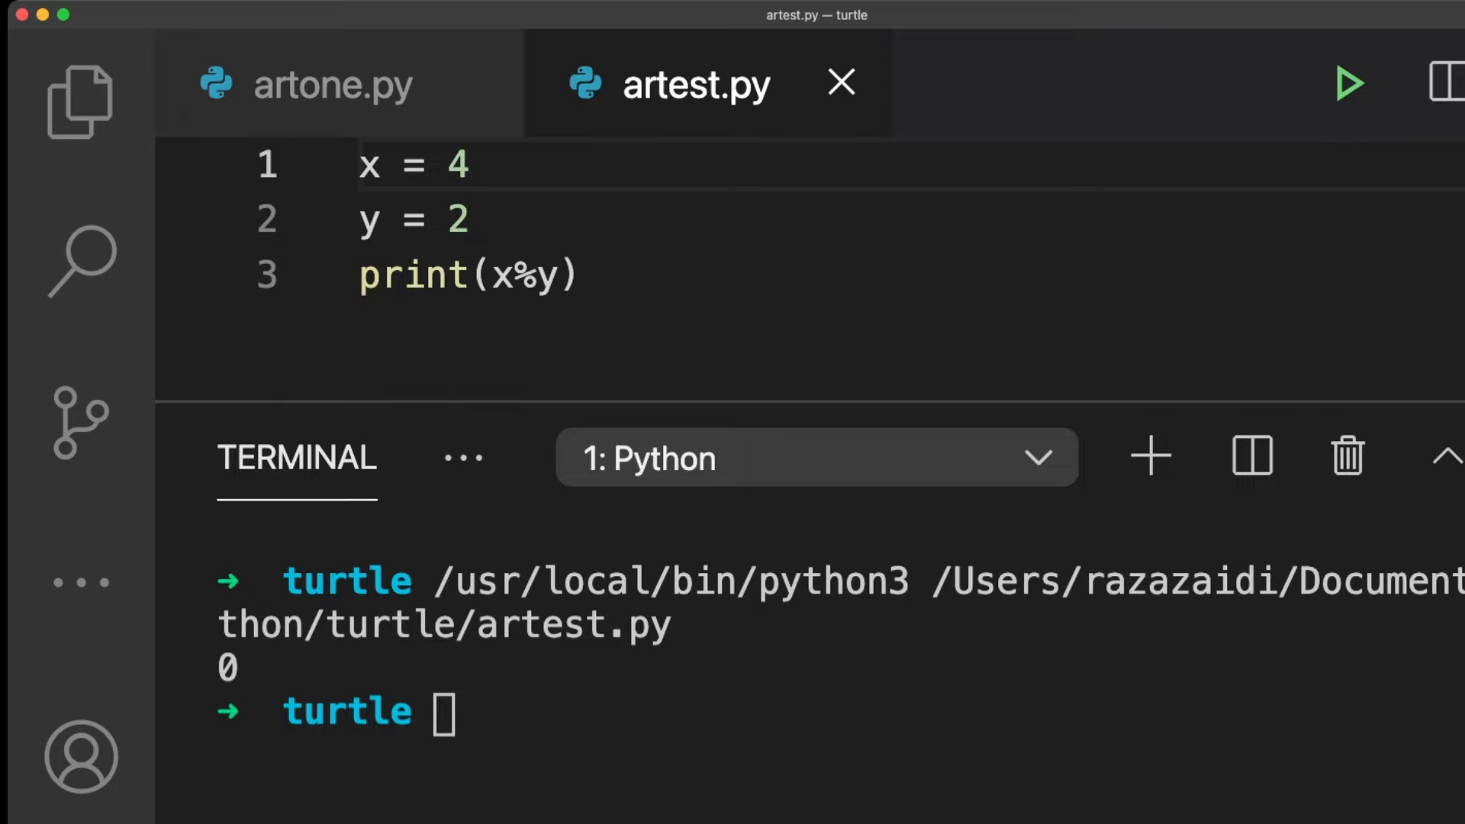
# Return to artone.py to add turtle.done() unindented on line 9.
pyautogui.click(332, 84)
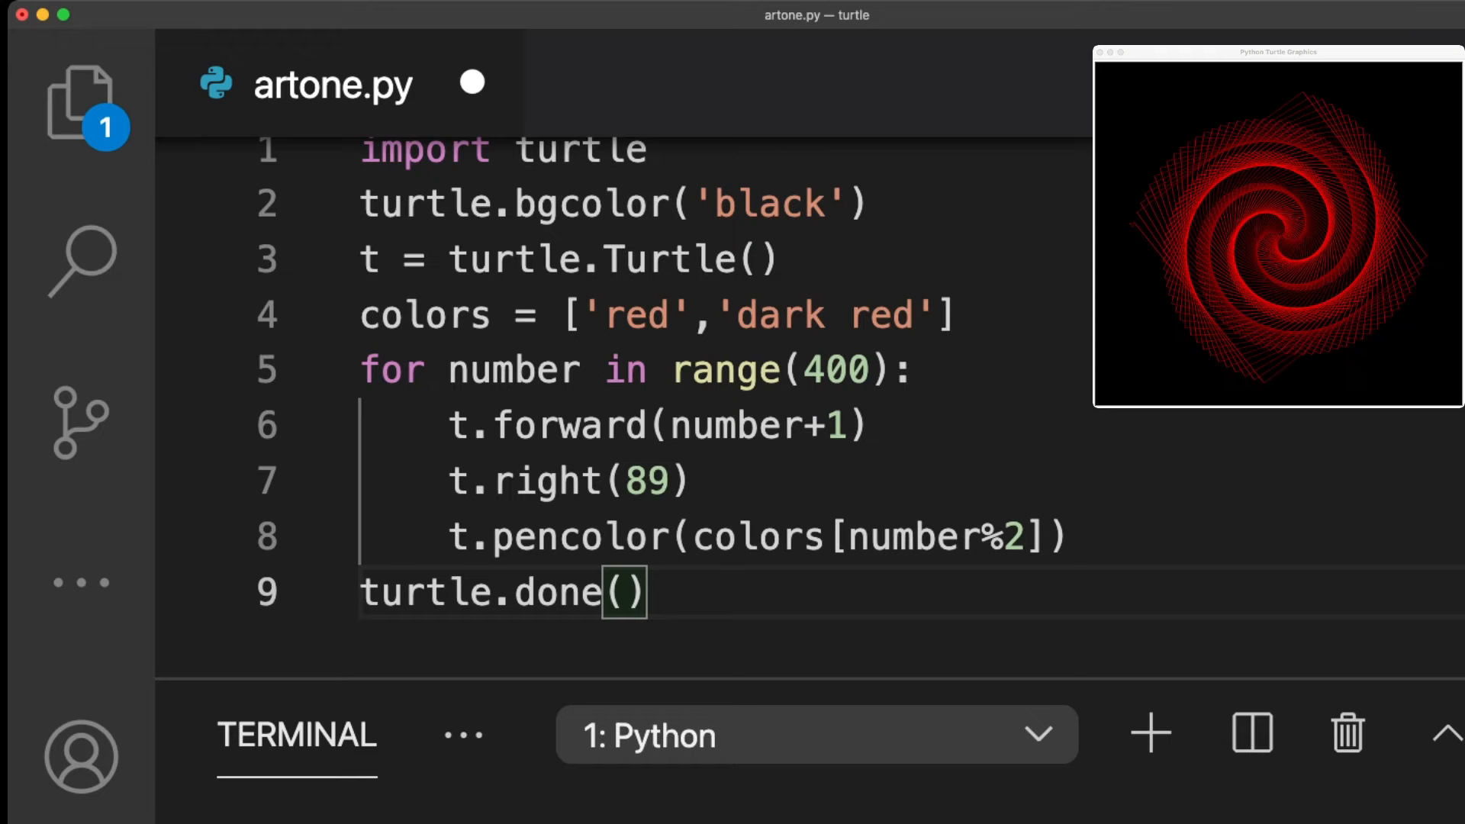